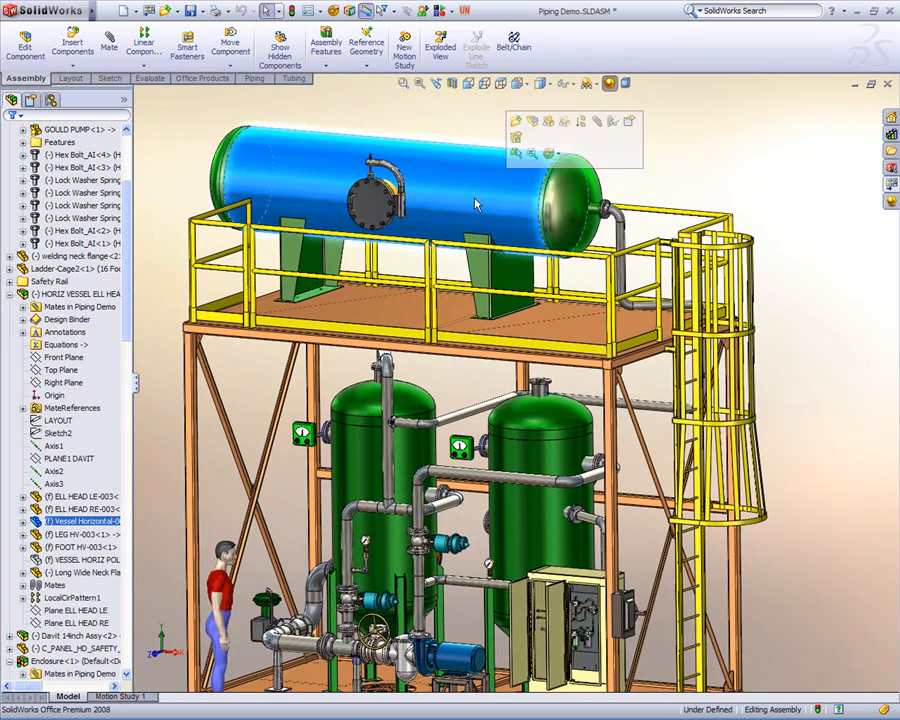
# - Open the horizontal vessel component as its own assembly from the piping demo
pyautogui.rightClick(50, 294)
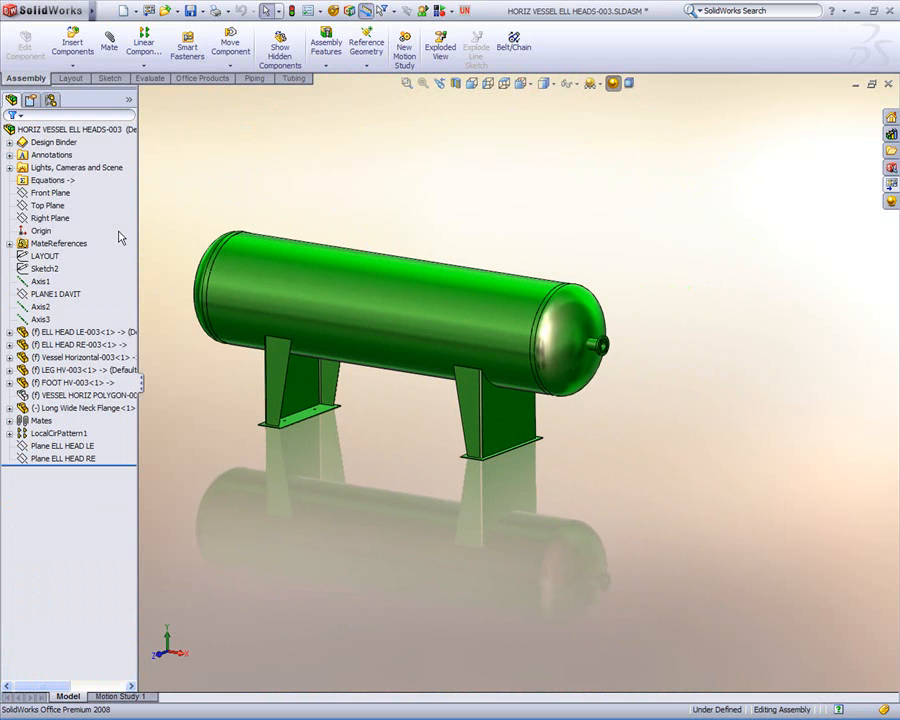
pyautogui.rightClick(44, 256)
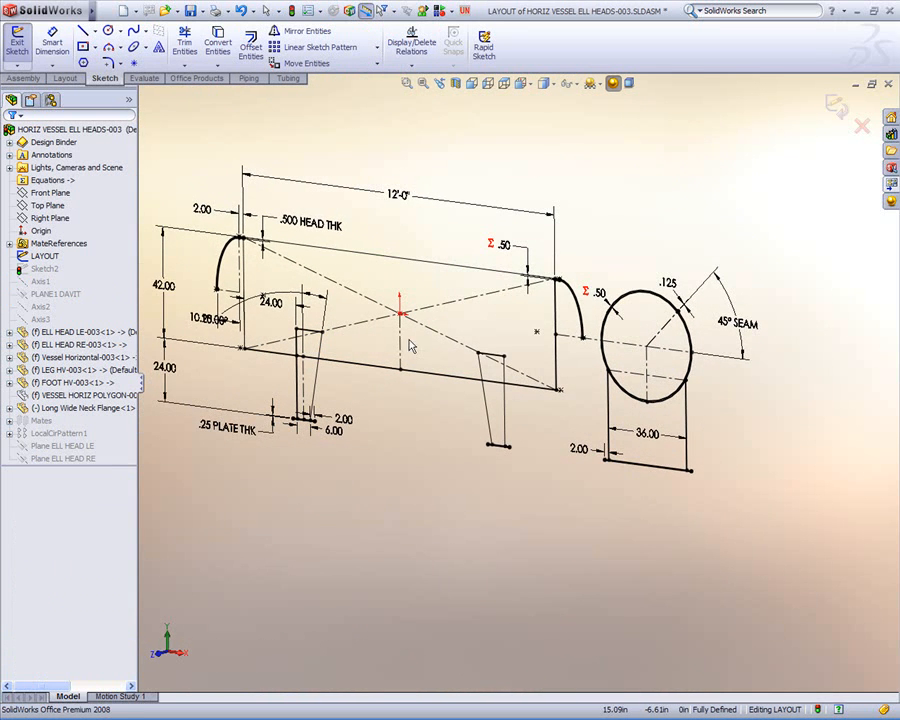
pyautogui.moveTo(570, 324)
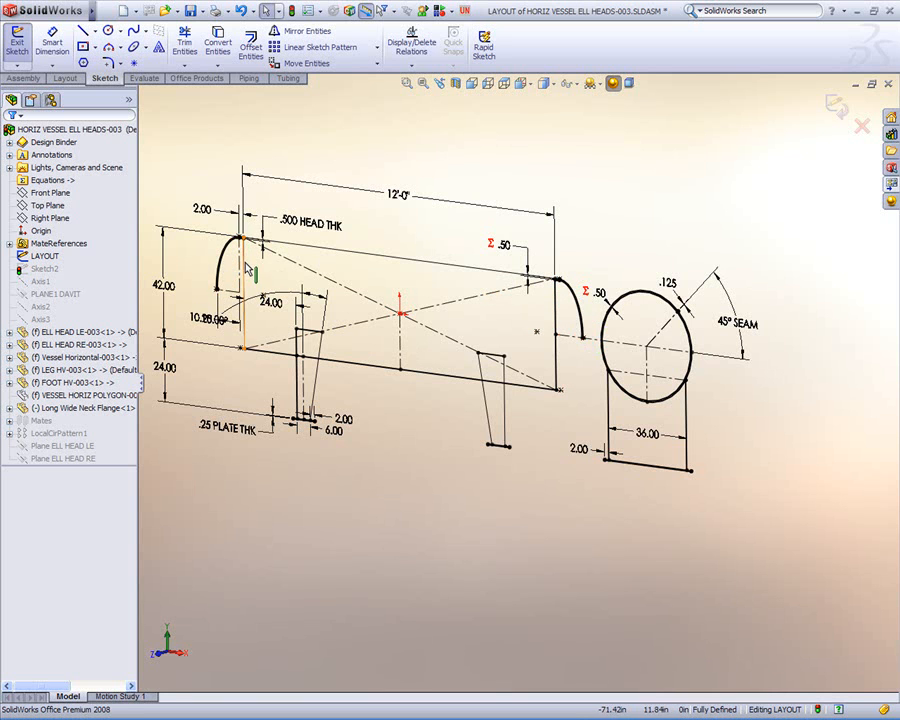
pyautogui.click(20, 30)
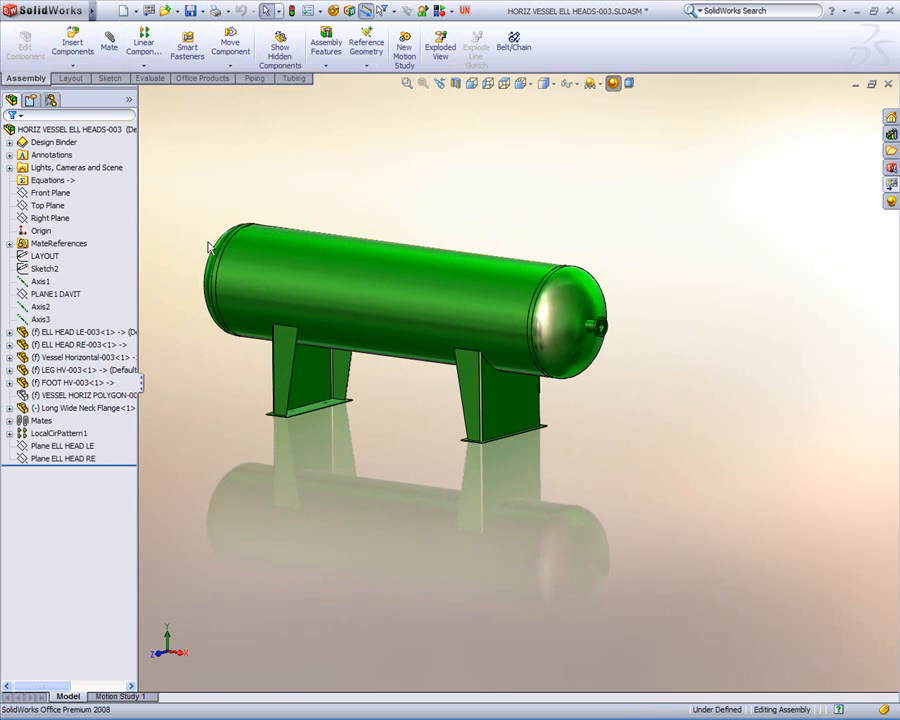
# - Change the vessel's 12'-0" overall layout length to 8'-0" and rebuild the shorter tank
pyautogui.click(44, 256)
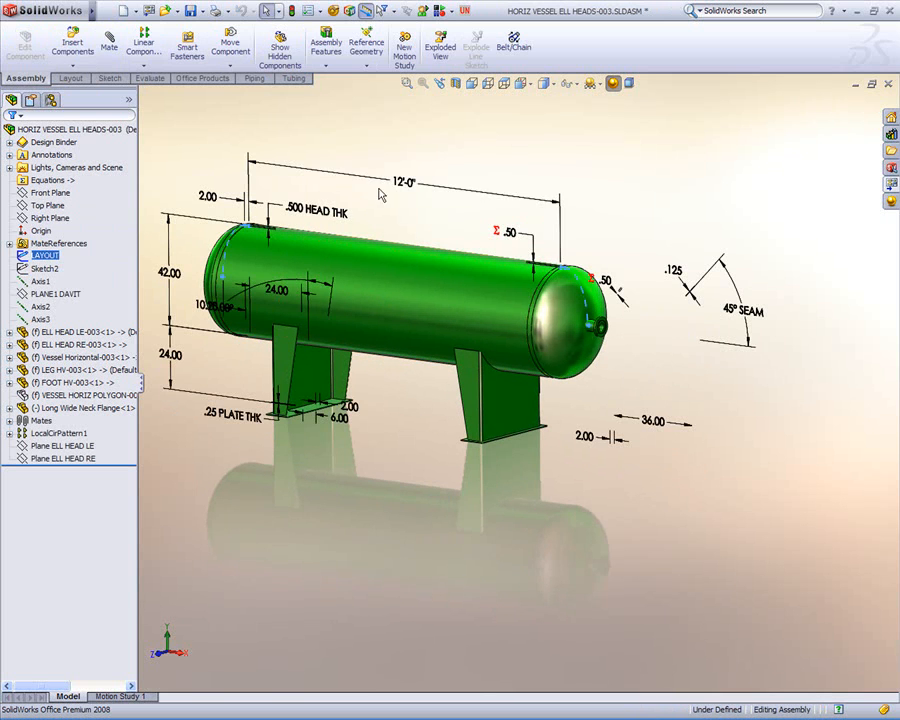
pyautogui.doubleClick(404, 192)
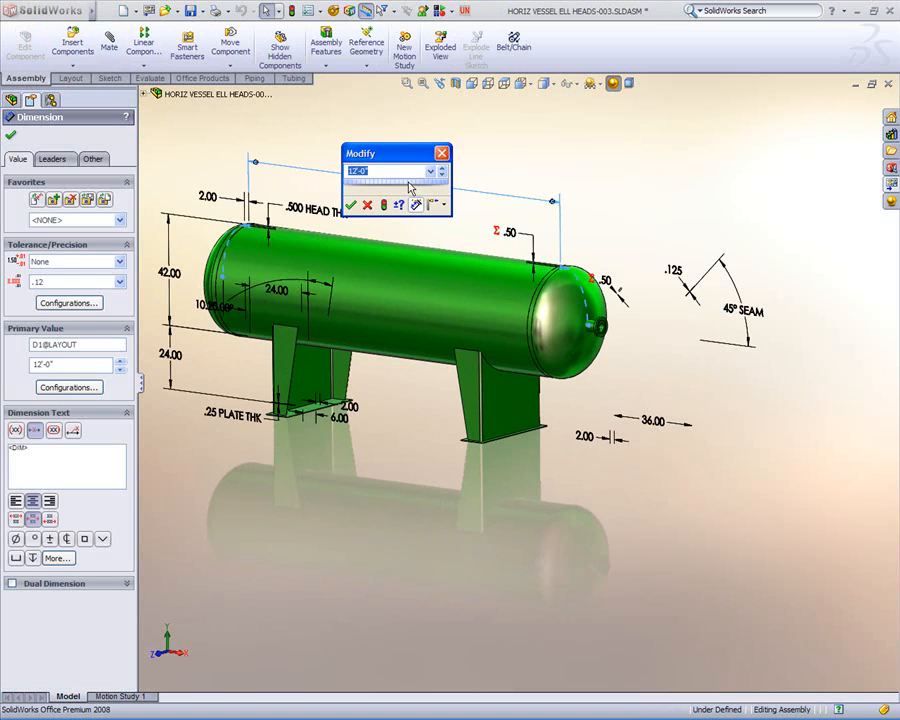
pyautogui.click(352, 204)
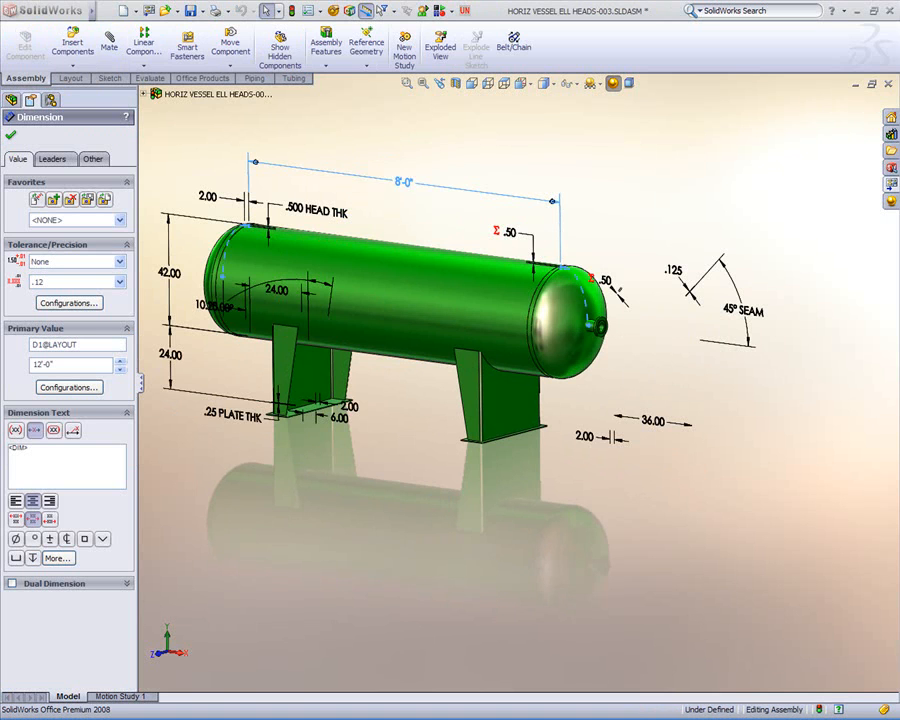
pyautogui.click(14, 104)
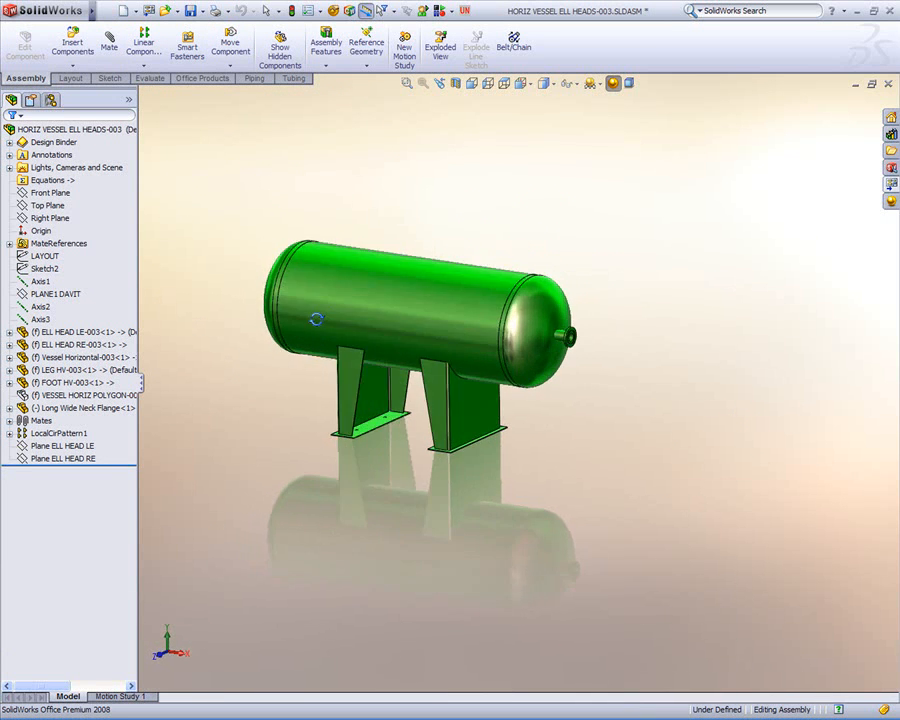
# - Open Elliptical Head.xls from the Design Binder in Excel with macros enabled
pyautogui.click(10, 142)
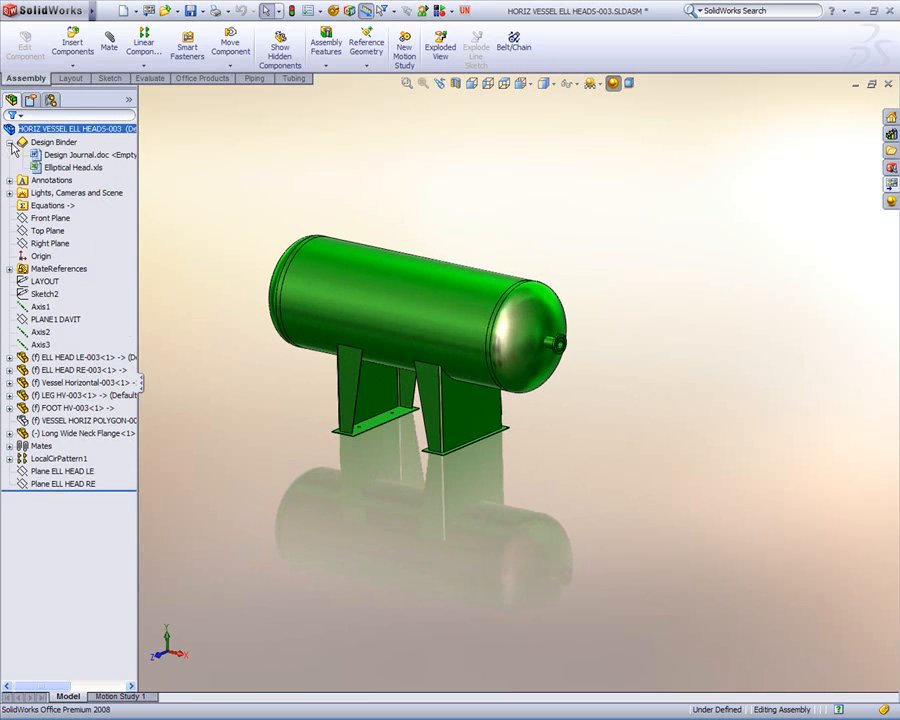
pyautogui.rightClick(72, 168)
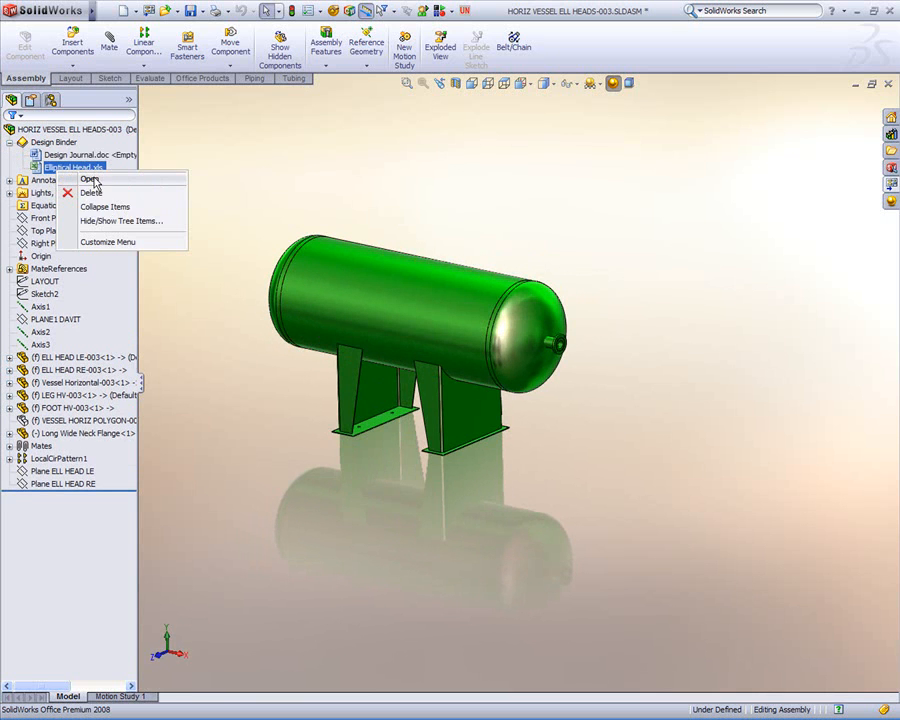
pyautogui.click(88, 178)
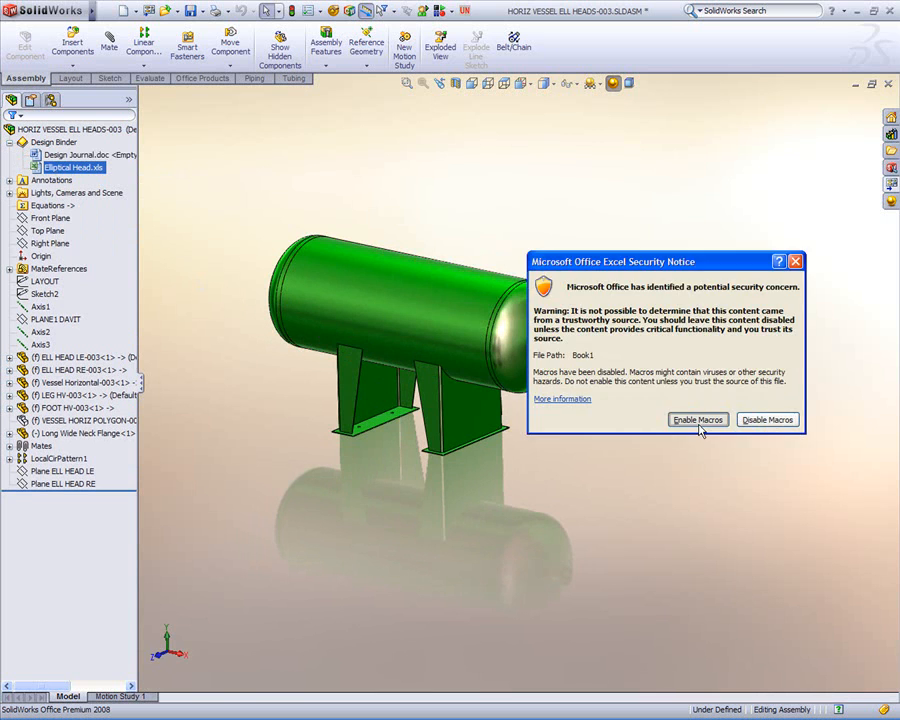
pyautogui.click(696, 420)
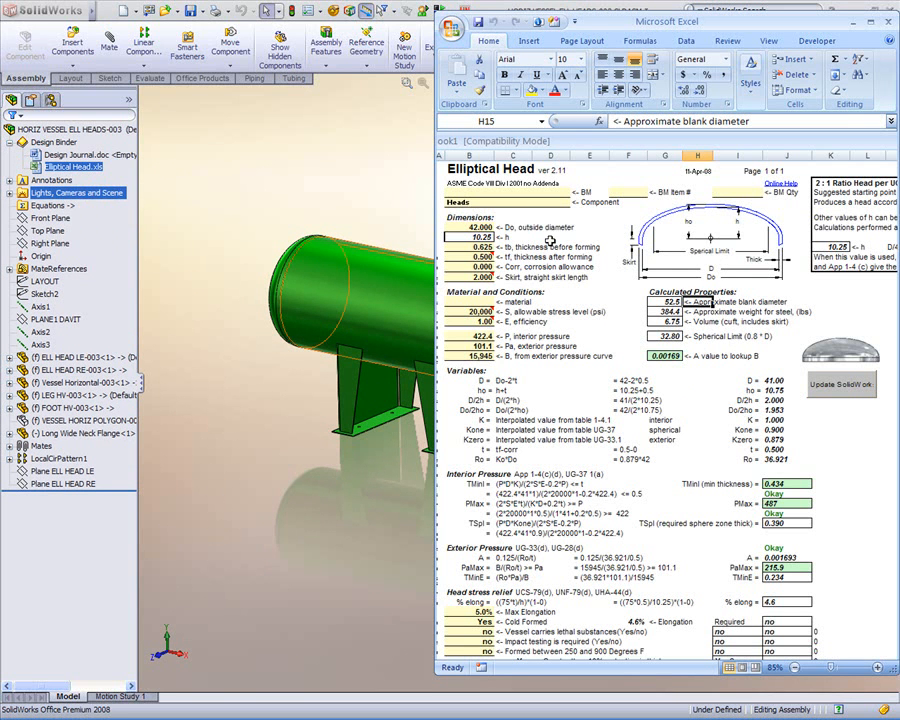
# - Scroll the Elliptical Head sheet to the 36.000 outside diameter input and recalculated results
pyautogui.scroll(-3)
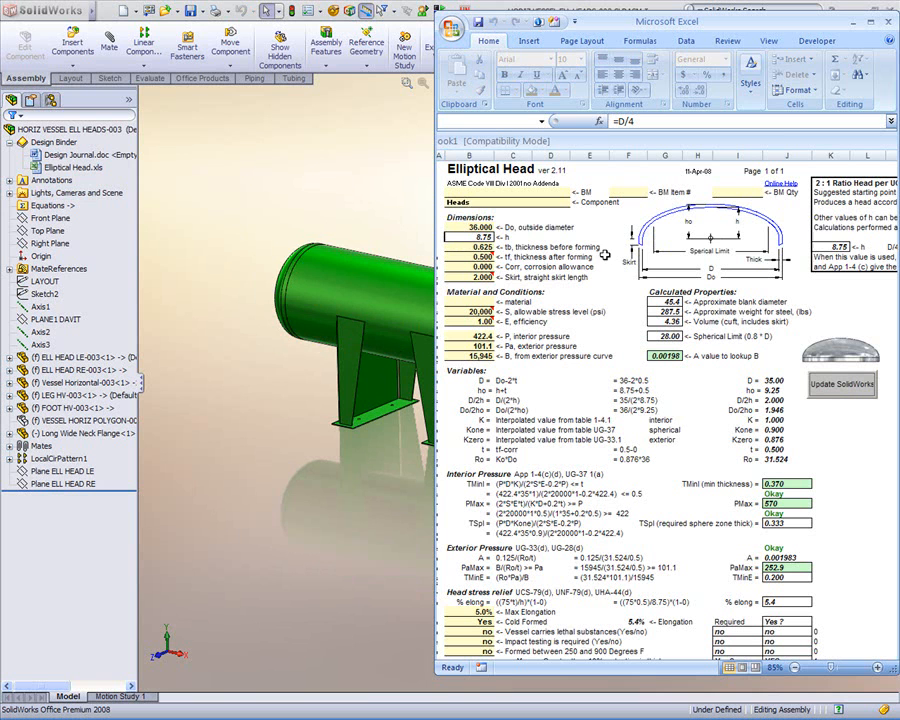
pyautogui.click(828, 40)
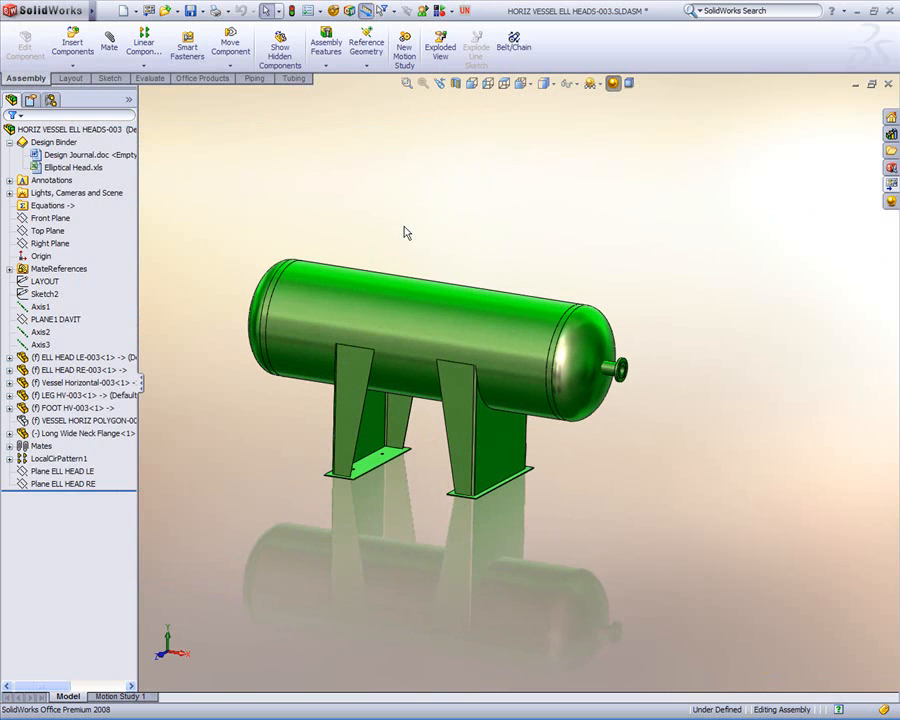
pyautogui.moveTo(198, 238)
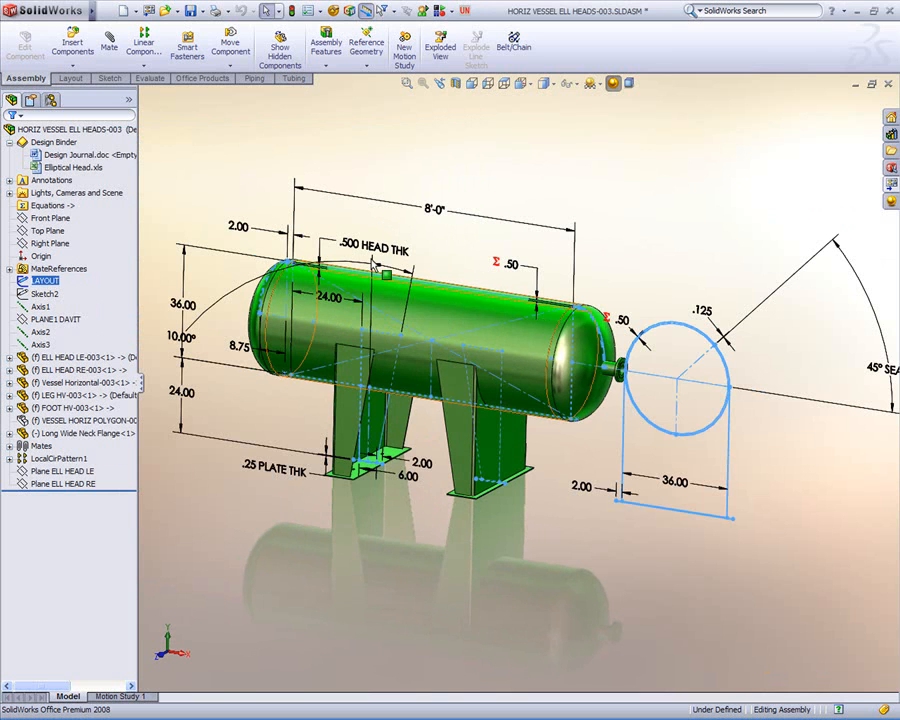
# - Set a vessel layout dimension to 12 in the Modify box and confirm it
pyautogui.click(466, 16)
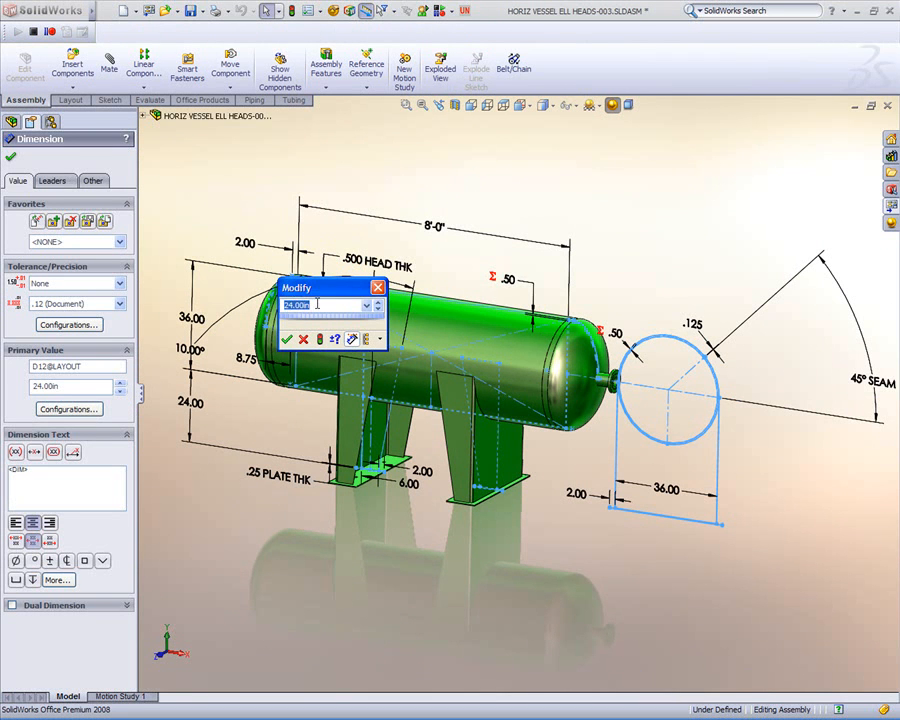
pyautogui.write('12')
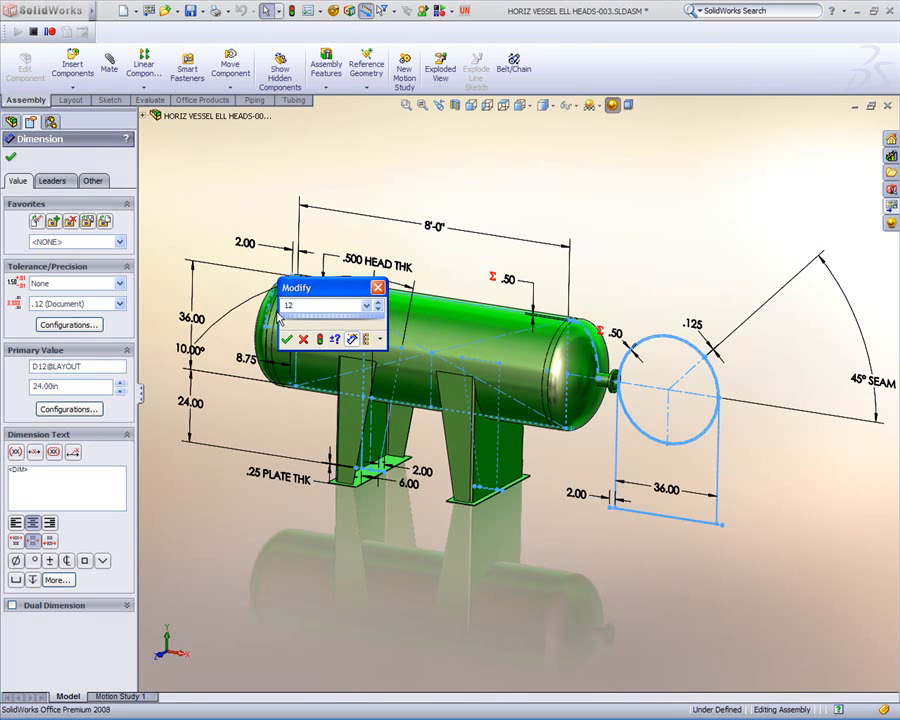
pyautogui.click(292, 340)
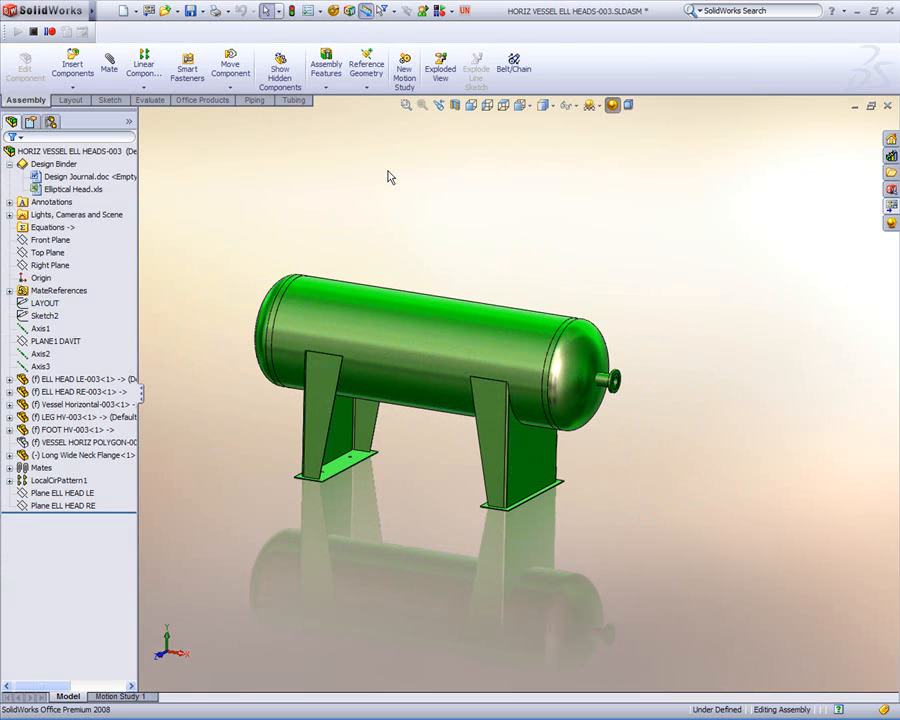
# - Stop recording the macro so it can be saved and shown in the VBA editor
pyautogui.click(440, 12)
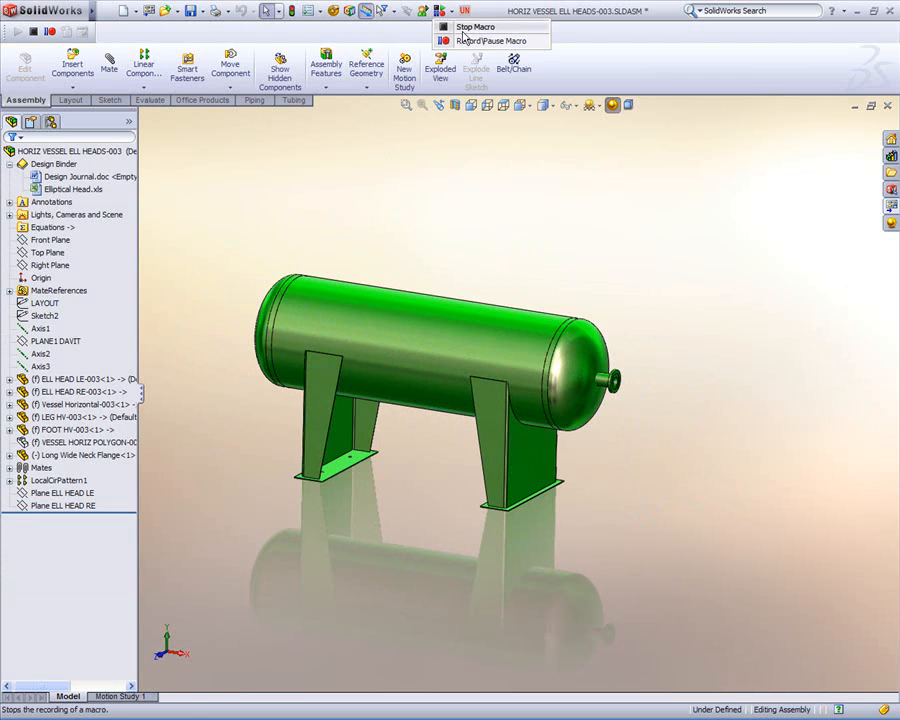
pyautogui.click(476, 28)
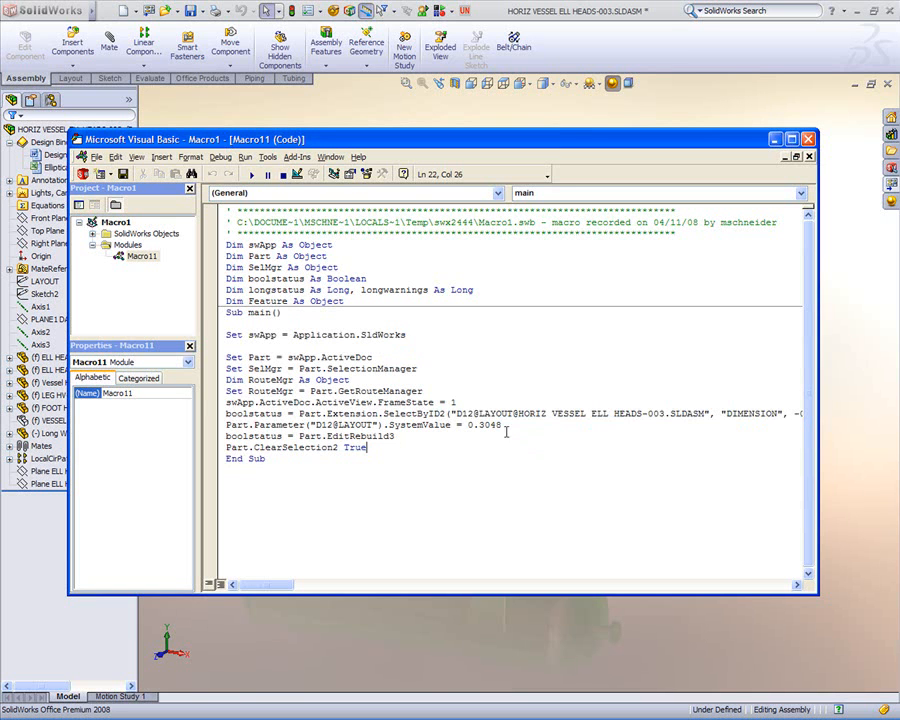
pyautogui.doubleClick(482, 424)
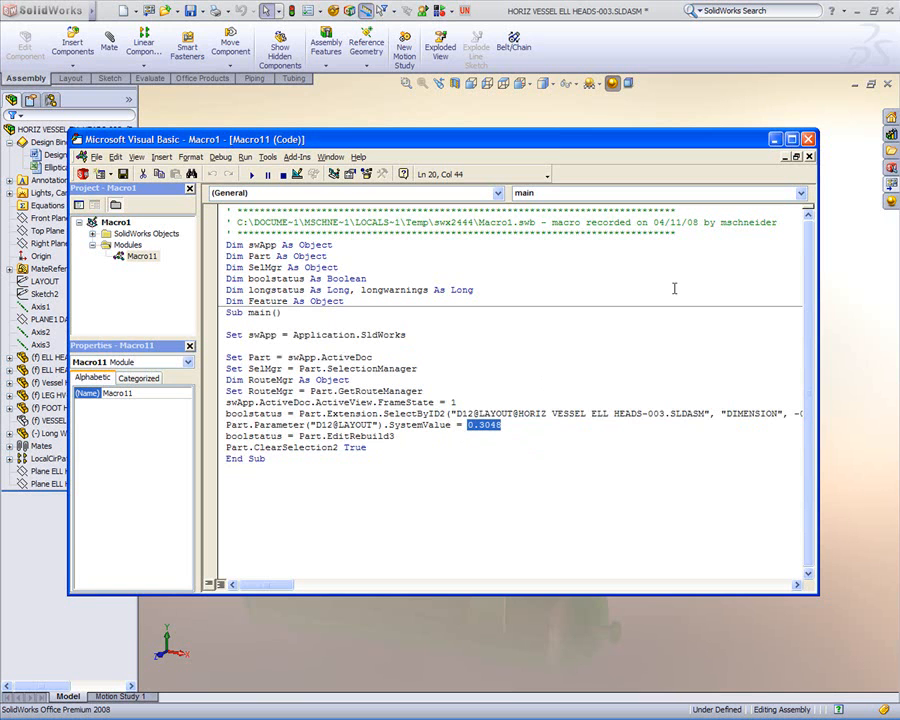
pyautogui.moveTo(692, 266)
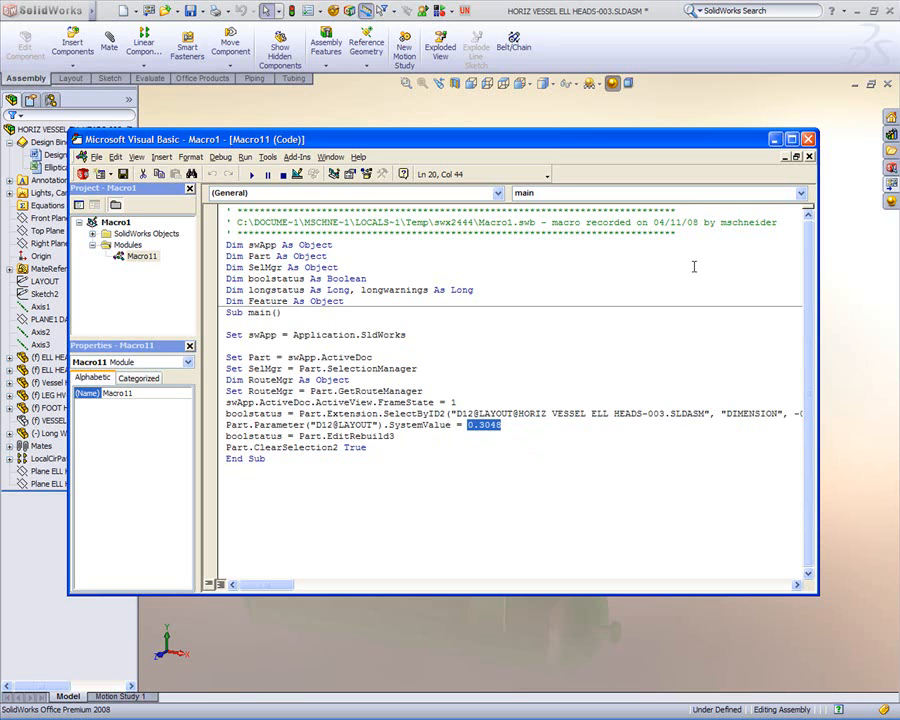